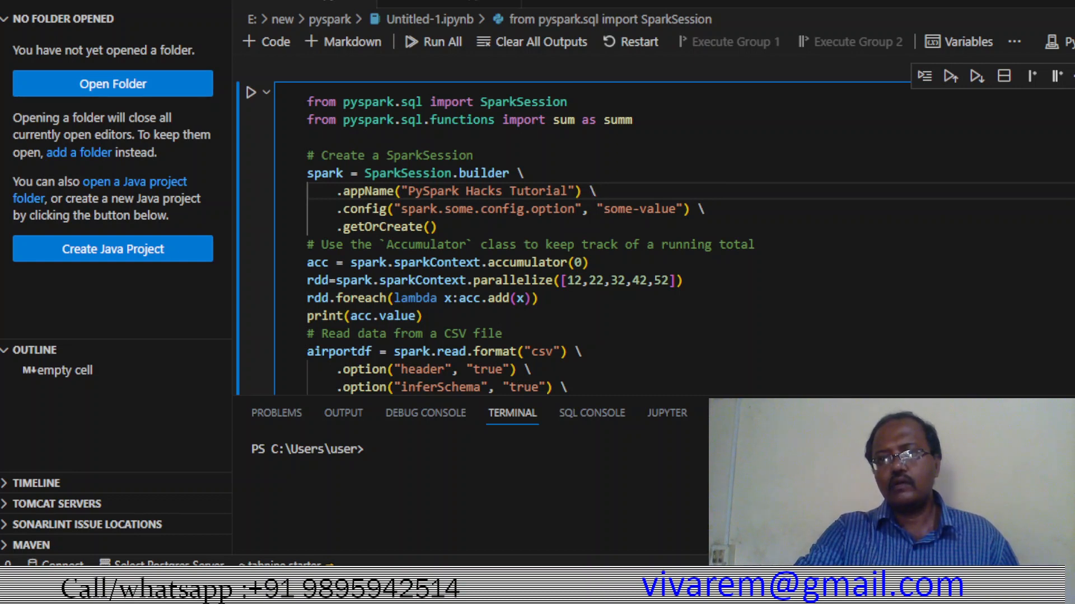
Run the whole PySpark notebook cell to produce schemas, joins and carrier delay totals.
{"action": "scroll", "scroll_direction": "down", "scroll_amount": 3}
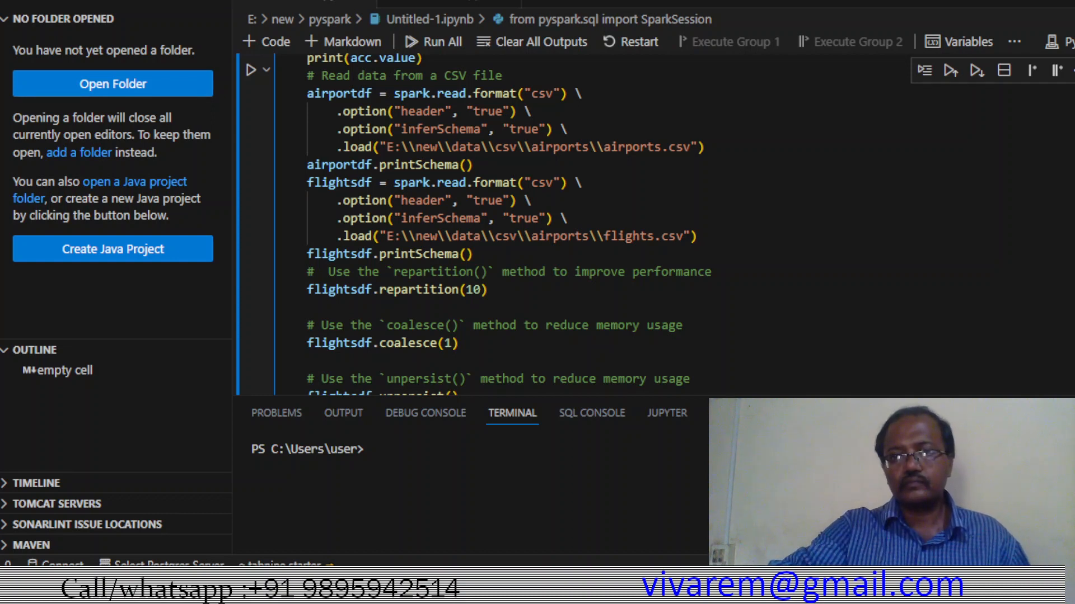
{"action": "scroll", "scroll_direction": "down", "scroll_amount": 3}
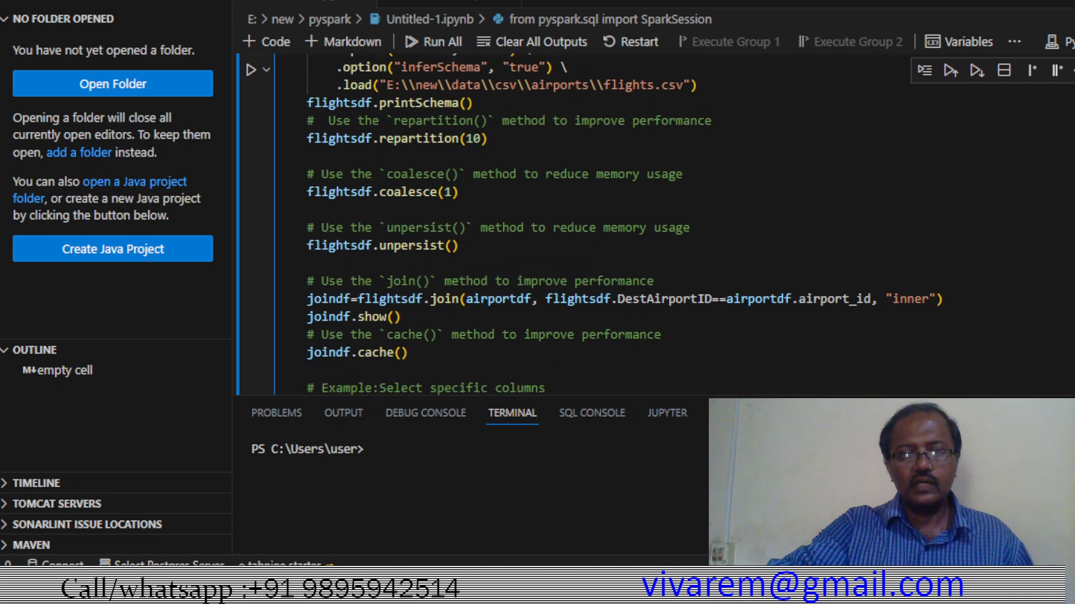
{"action": "scroll", "scroll_direction": "down", "scroll_amount": 3}
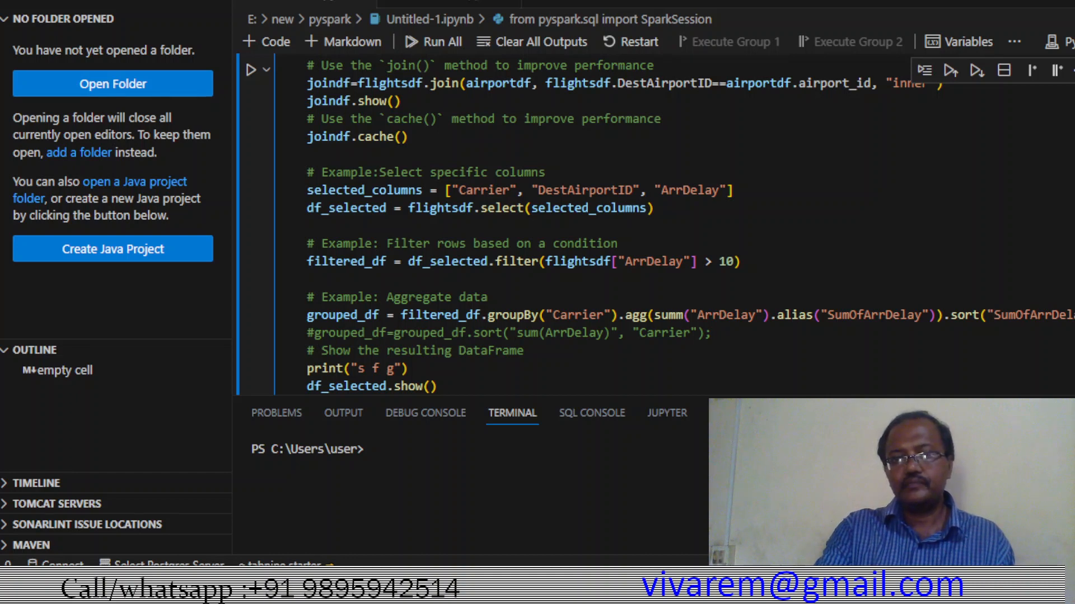
{"action": "left_click", "coordinate": [432, 42]}
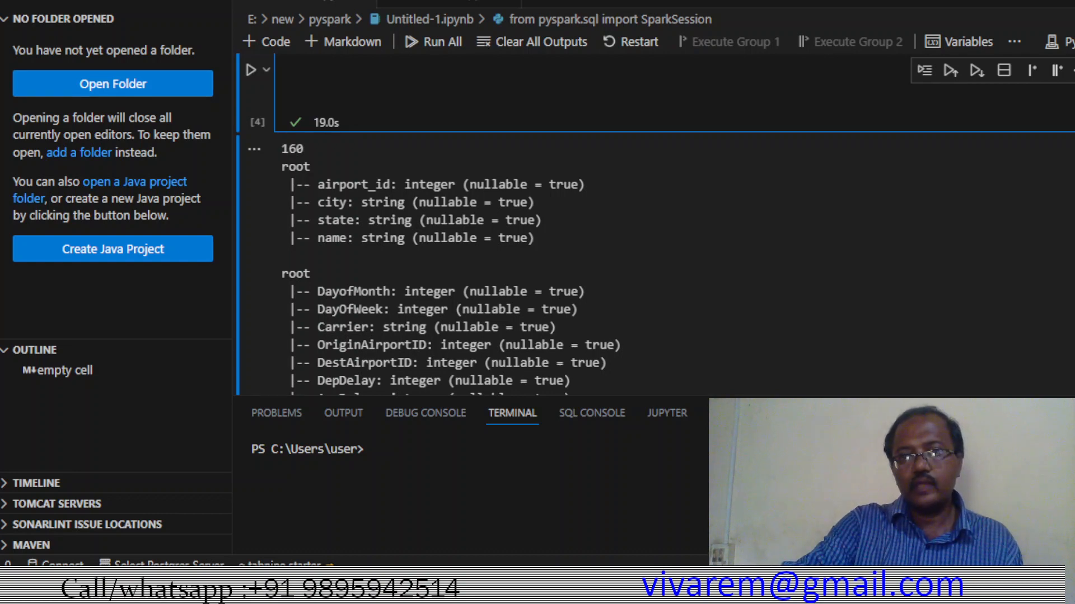
Scroll past the SumOfArrDelay output down to the createTempView cell.
{"action": "scroll", "scroll_direction": "down", "scroll_amount": 3}
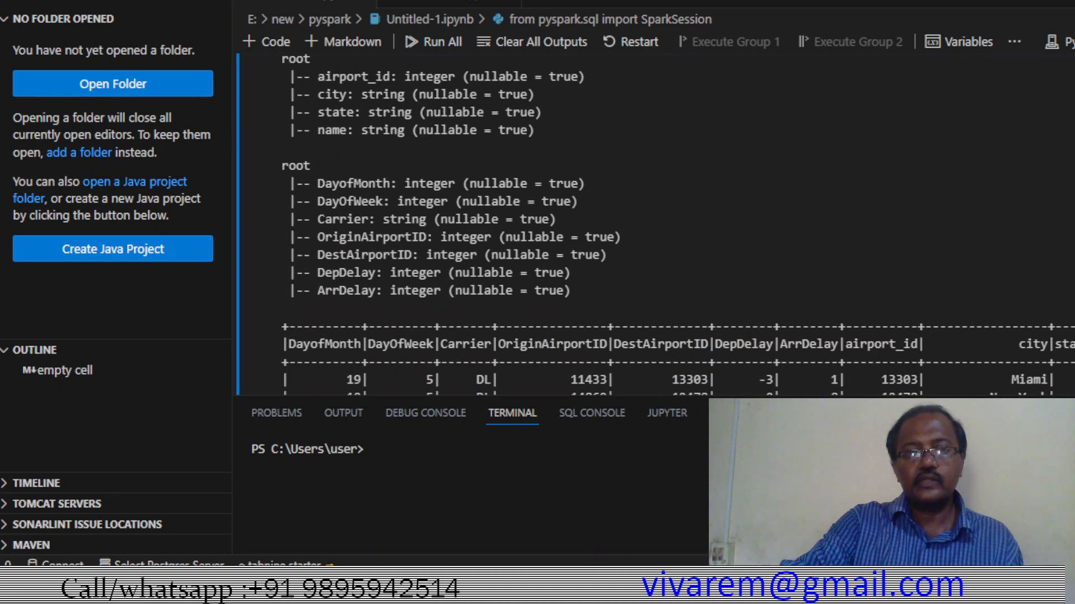
{"action": "scroll", "scroll_direction": "down", "scroll_amount": 3}
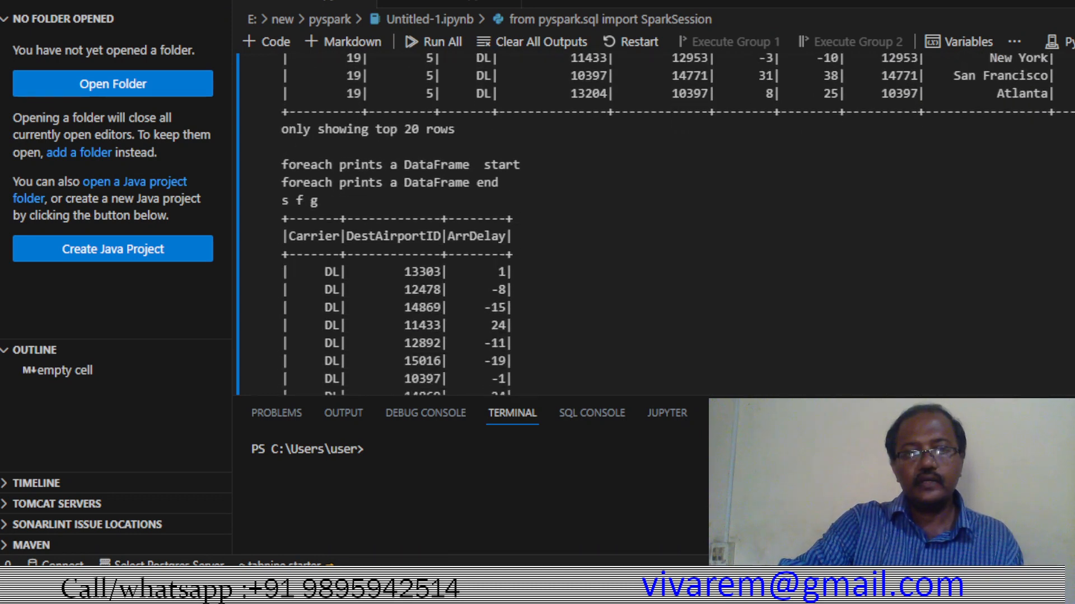
{"action": "scroll", "scroll_direction": "down", "scroll_amount": 3}
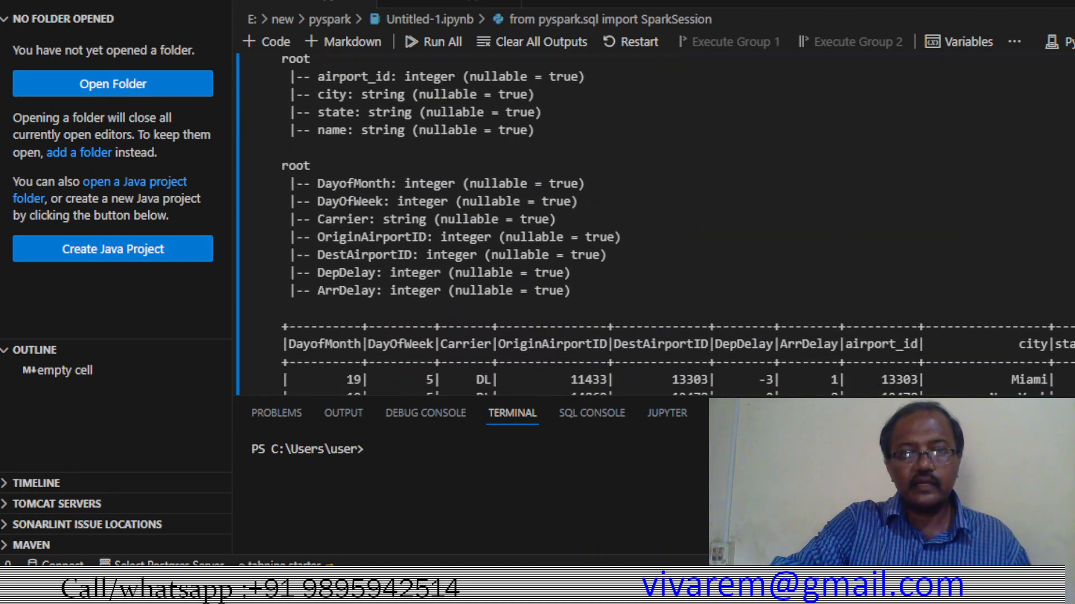
{"action": "scroll", "scroll_direction": "down", "scroll_amount": 3}
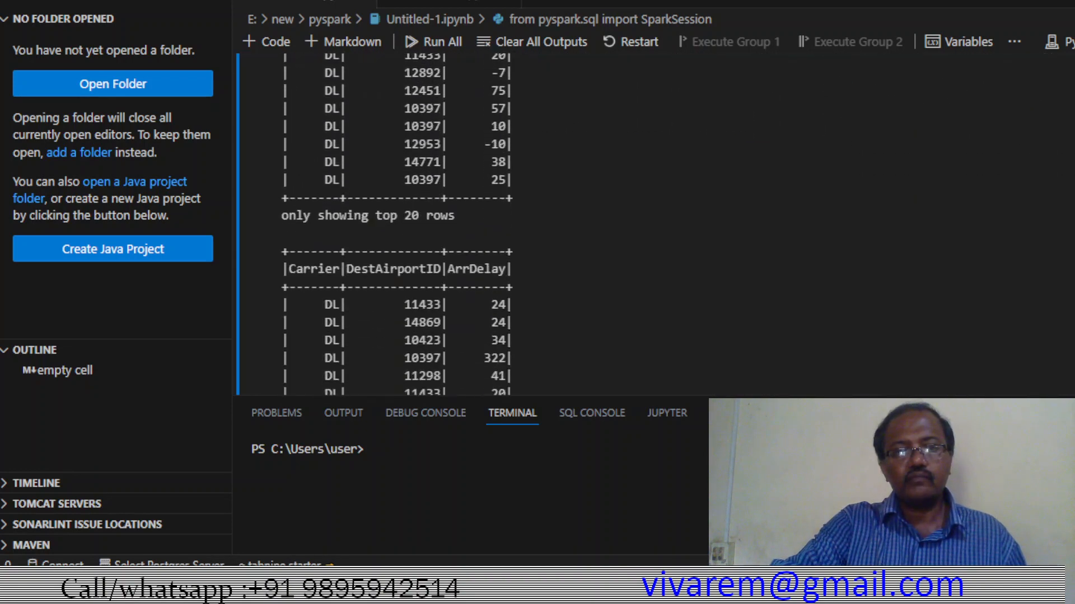
{"action": "scroll", "scroll_direction": "down", "scroll_amount": 3}
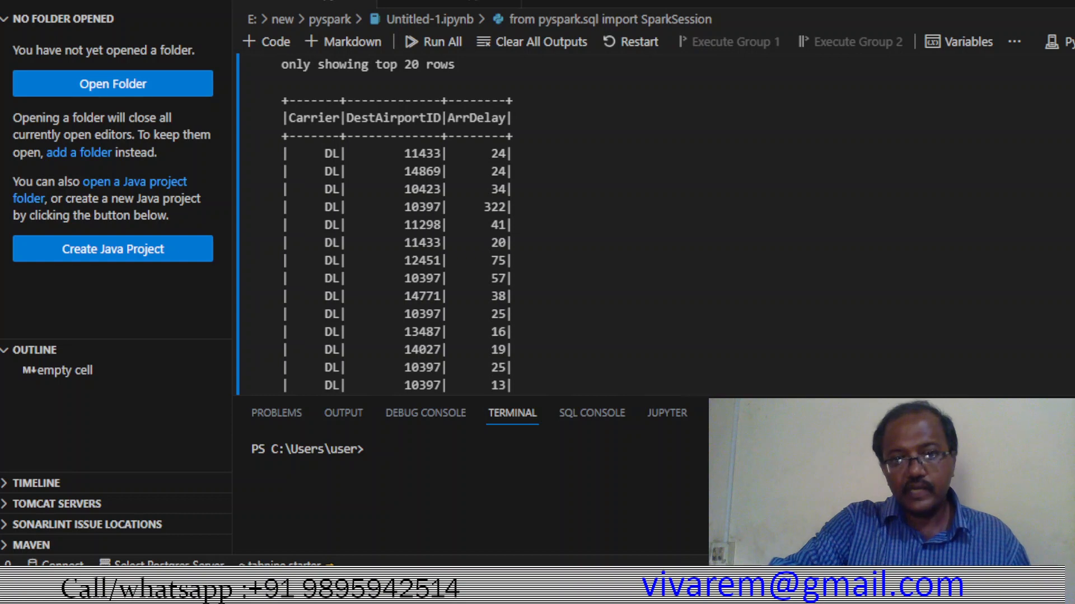
{"action": "scroll", "scroll_direction": "down", "scroll_amount": 3}
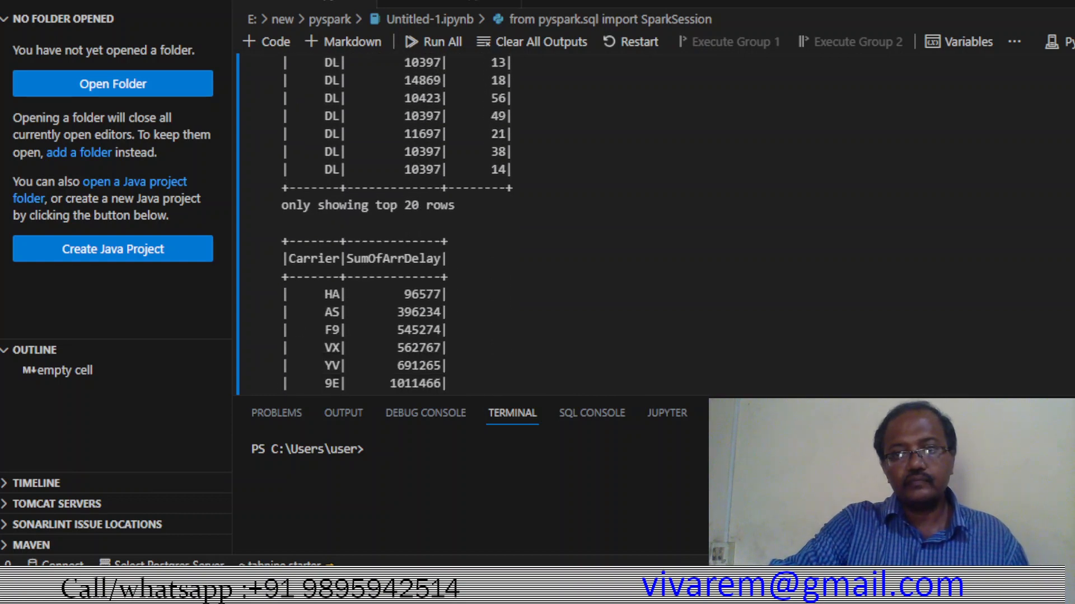
{"action": "scroll", "scroll_direction": "down", "scroll_amount": 3}
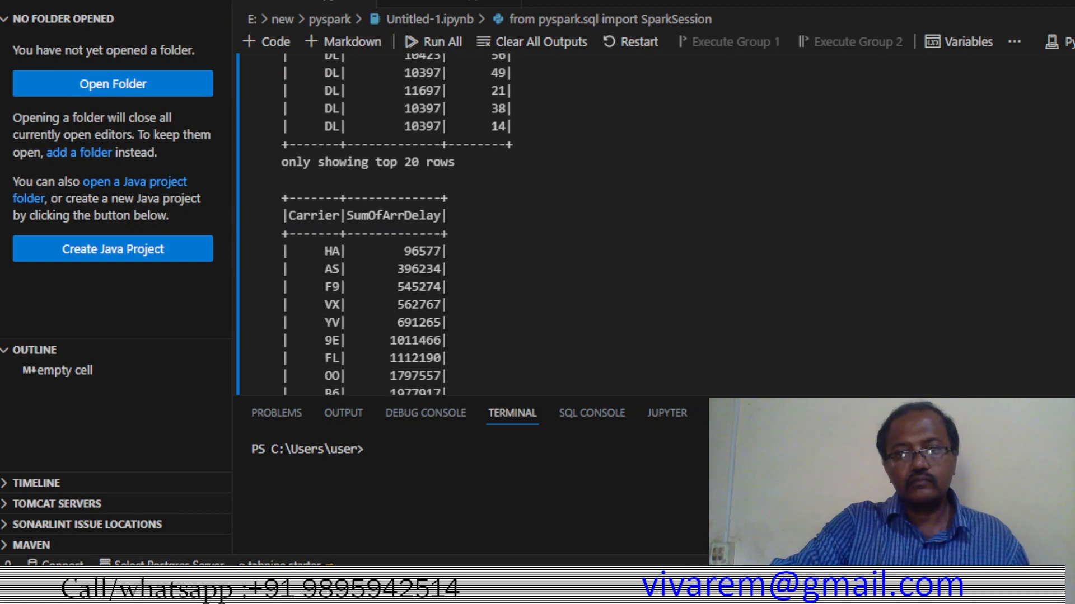
{"action": "scroll", "scroll_direction": "down", "scroll_amount": 3}
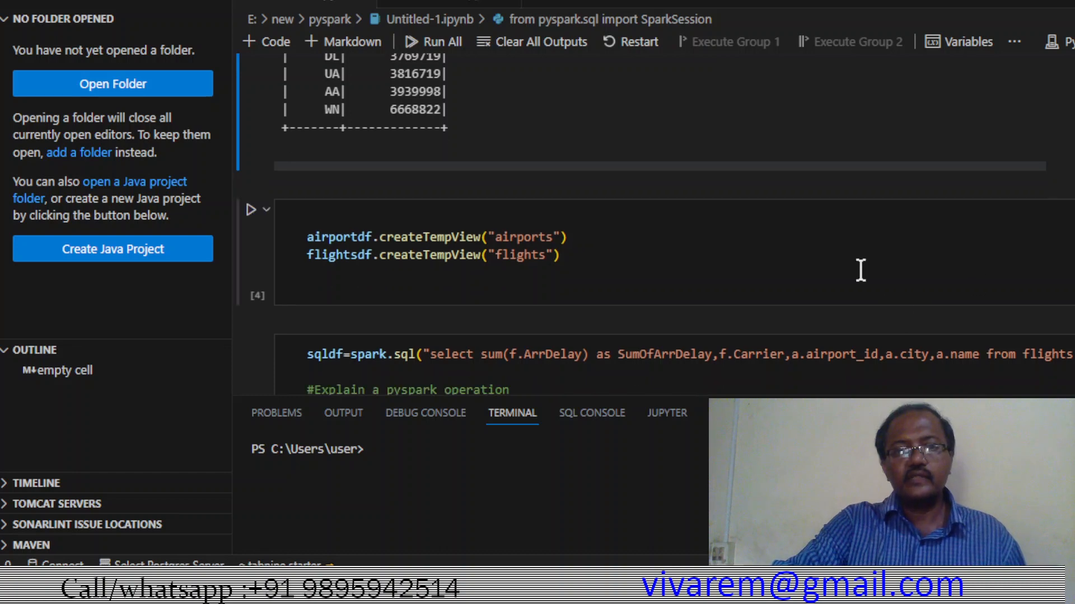
Click into the createTempView cell, then reach the spark.sql cell's Physical Plan output.
{"action": "left_click", "coordinate": [617, 254]}
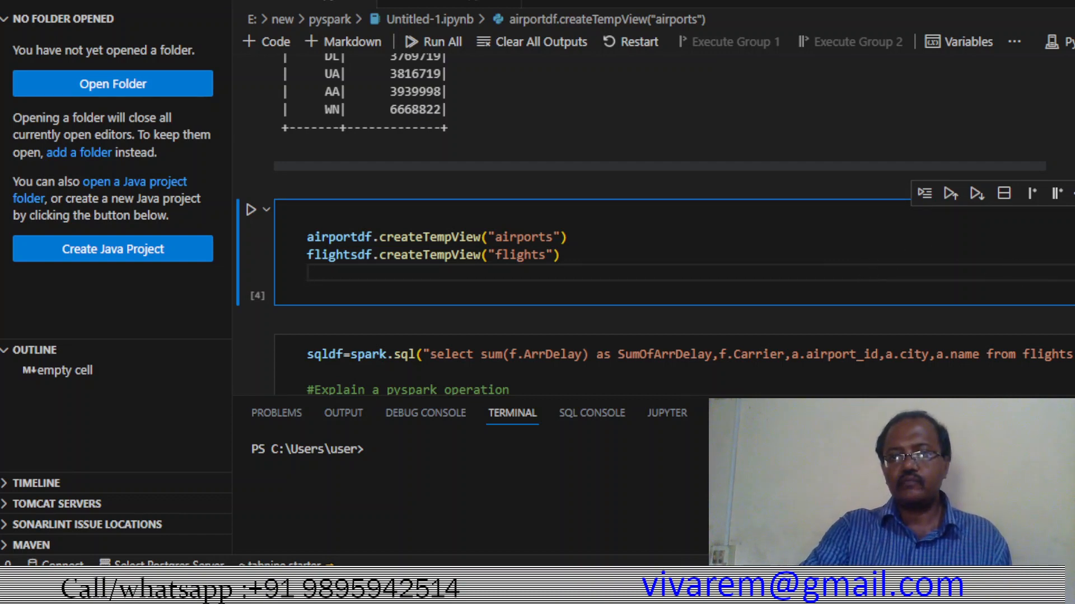
{"action": "left_click", "coordinate": [251, 209]}
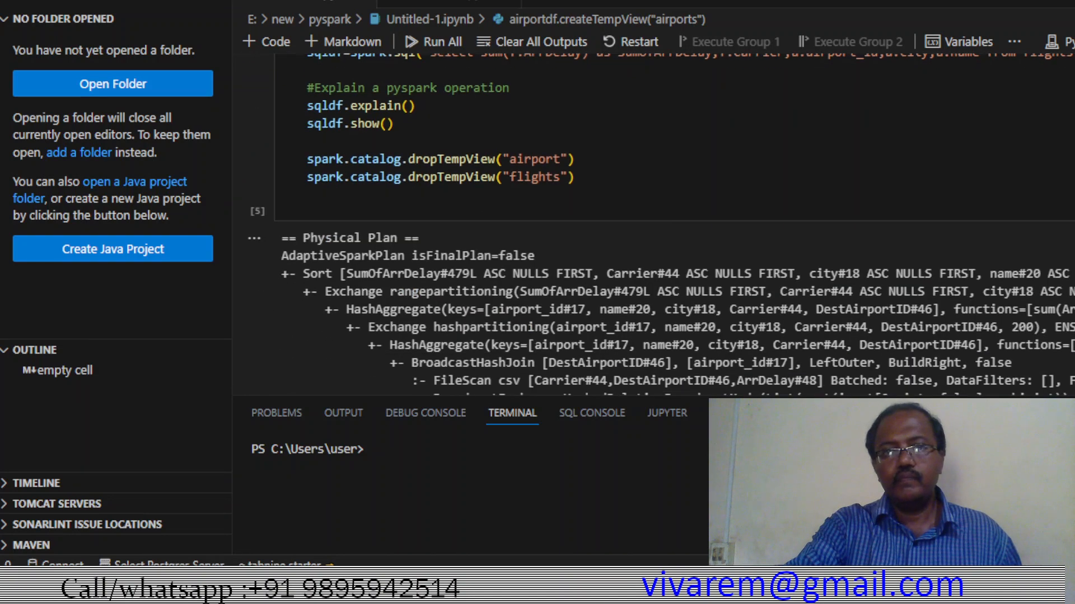
{"action": "scroll", "scroll_direction": "down", "scroll_amount": 3}
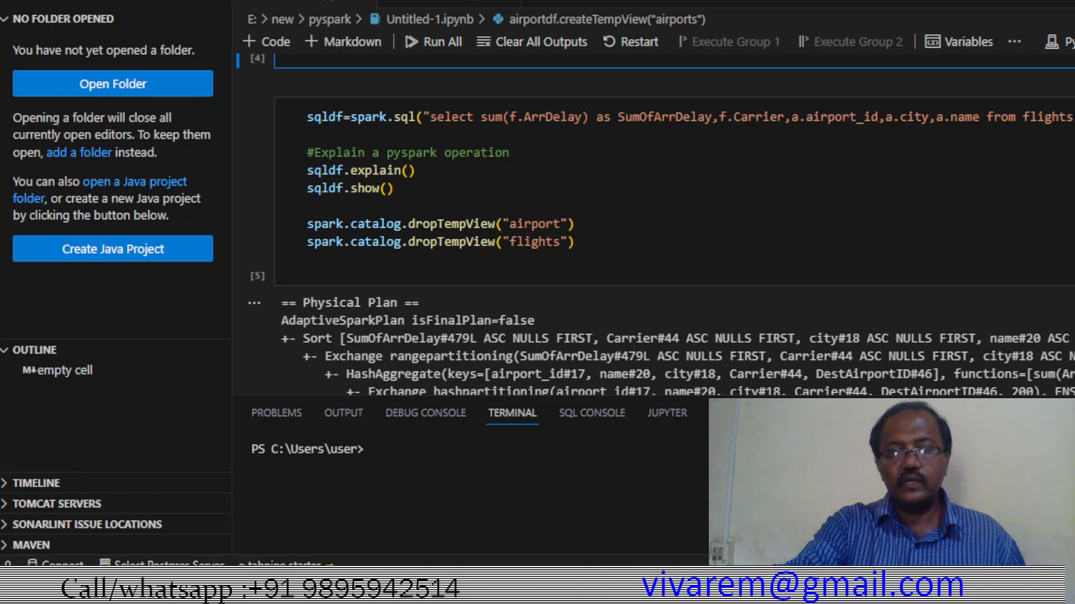
{"action": "scroll", "scroll_direction": "down", "scroll_amount": 3}
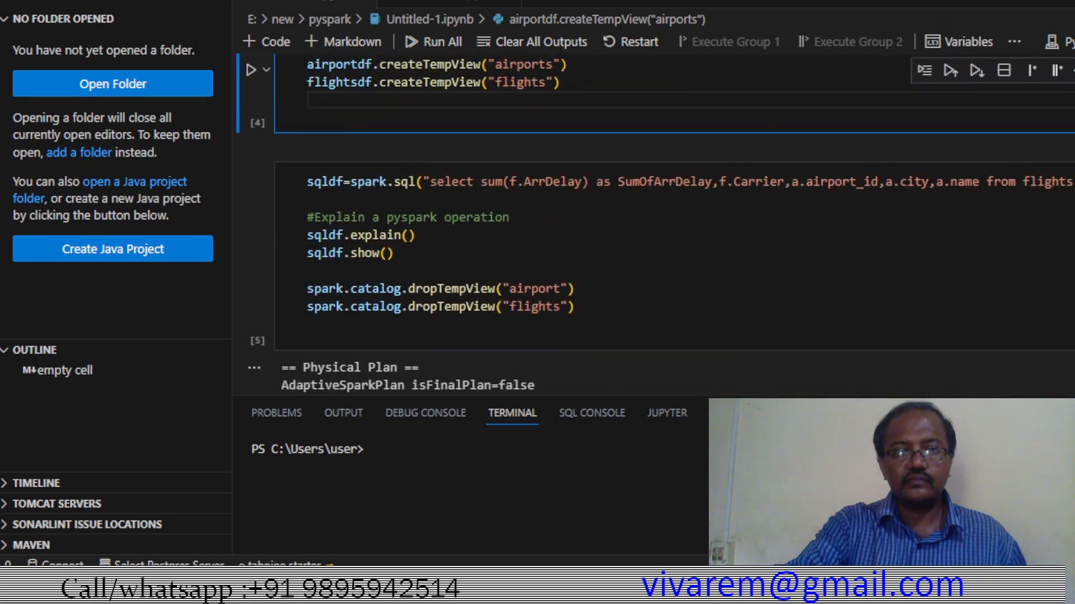
{"action": "scroll", "scroll_direction": "down", "scroll_amount": 3}
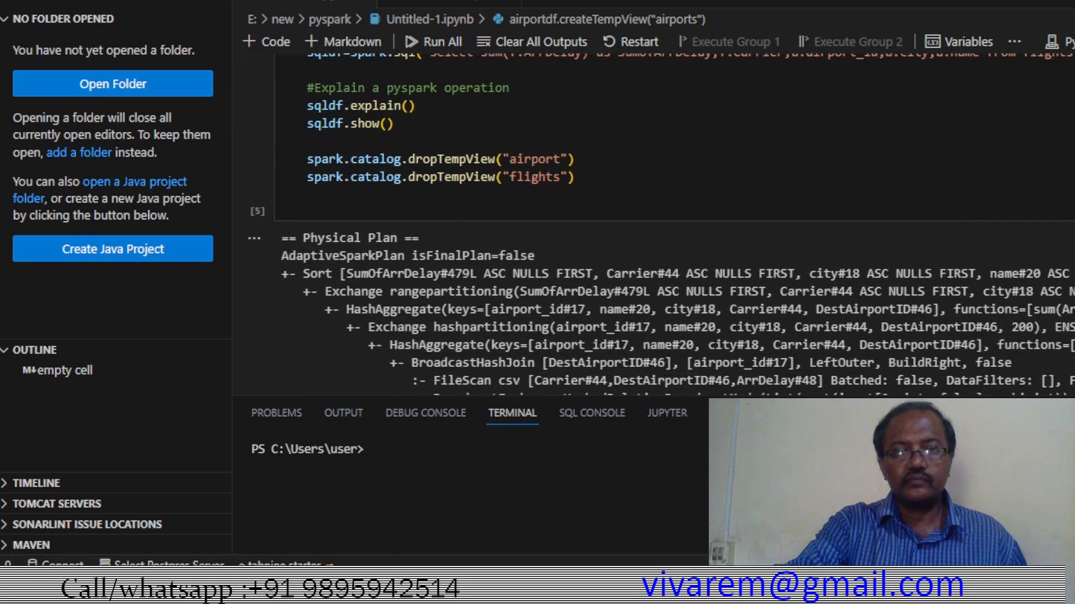
{"action": "scroll", "scroll_direction": "down", "scroll_amount": 3}
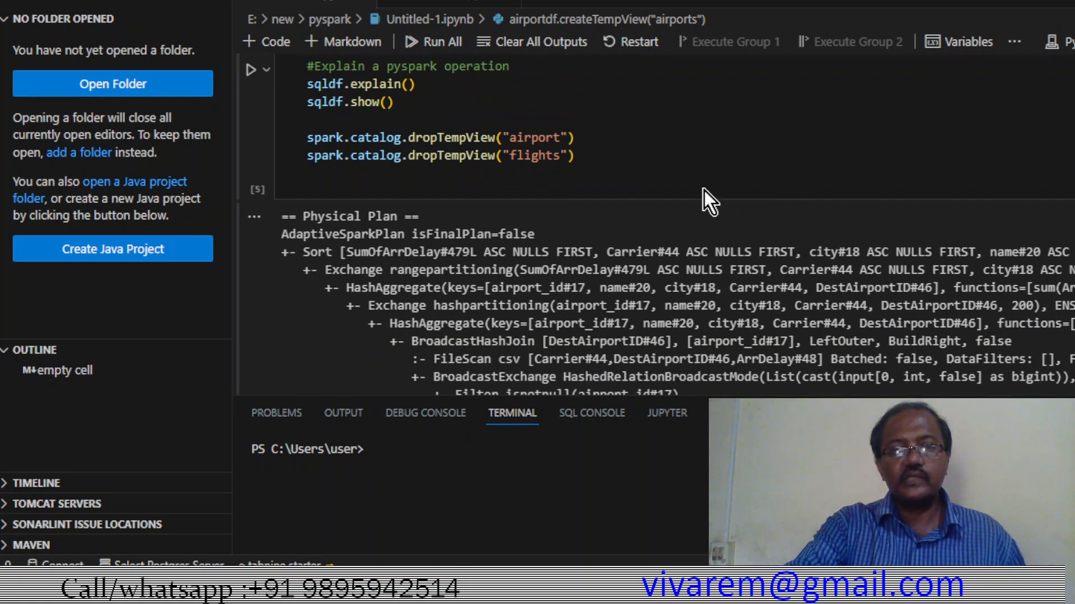
{"action": "mouse_move", "coordinate": [473, 137]}
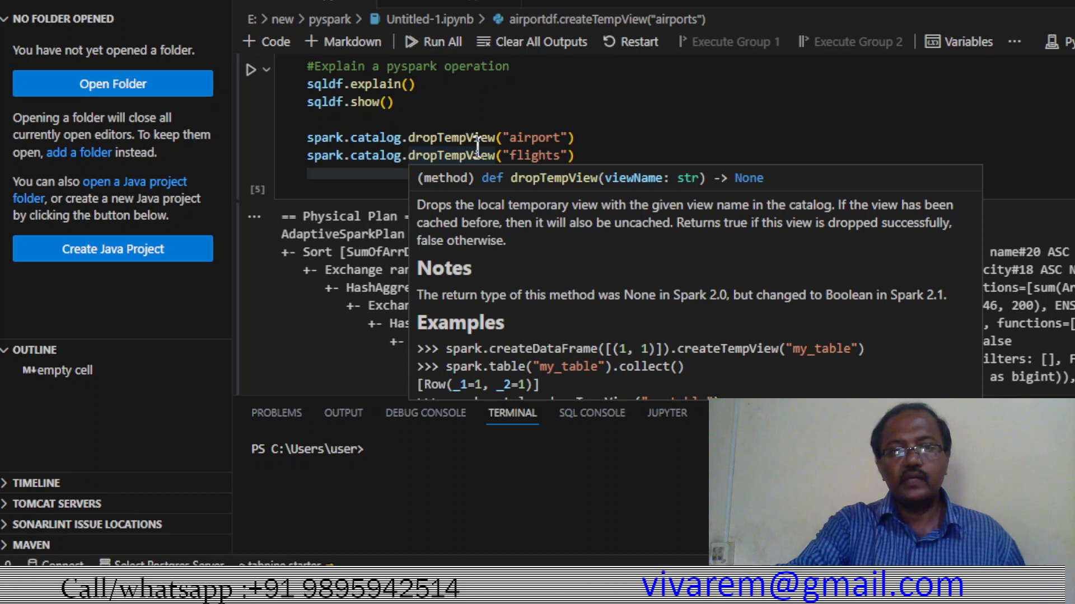
{"action": "mouse_move", "coordinate": [720, 116]}
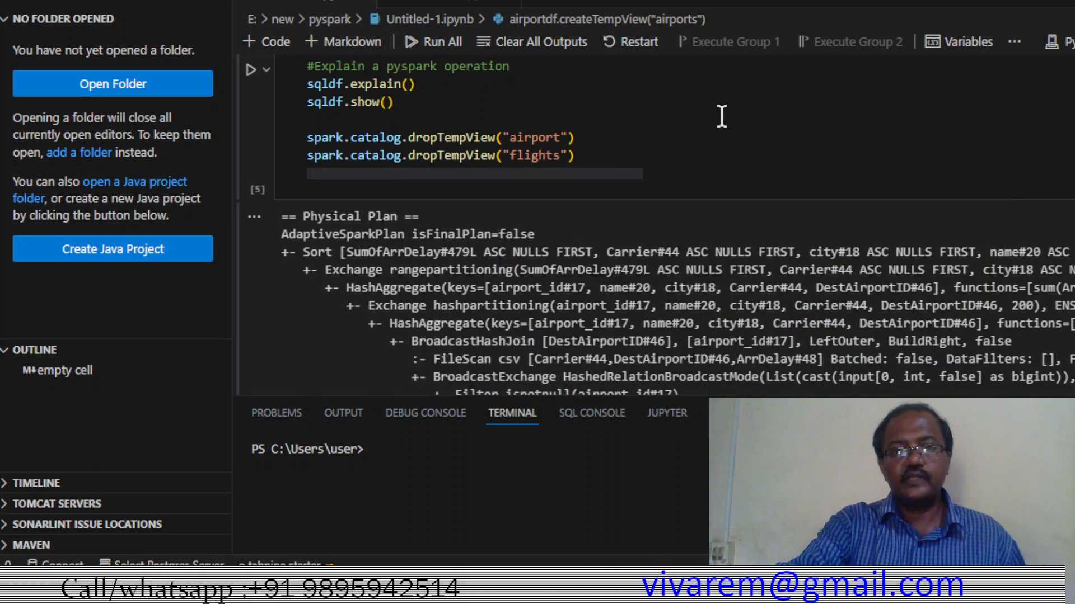
{"action": "left_click", "coordinate": [480, 117]}
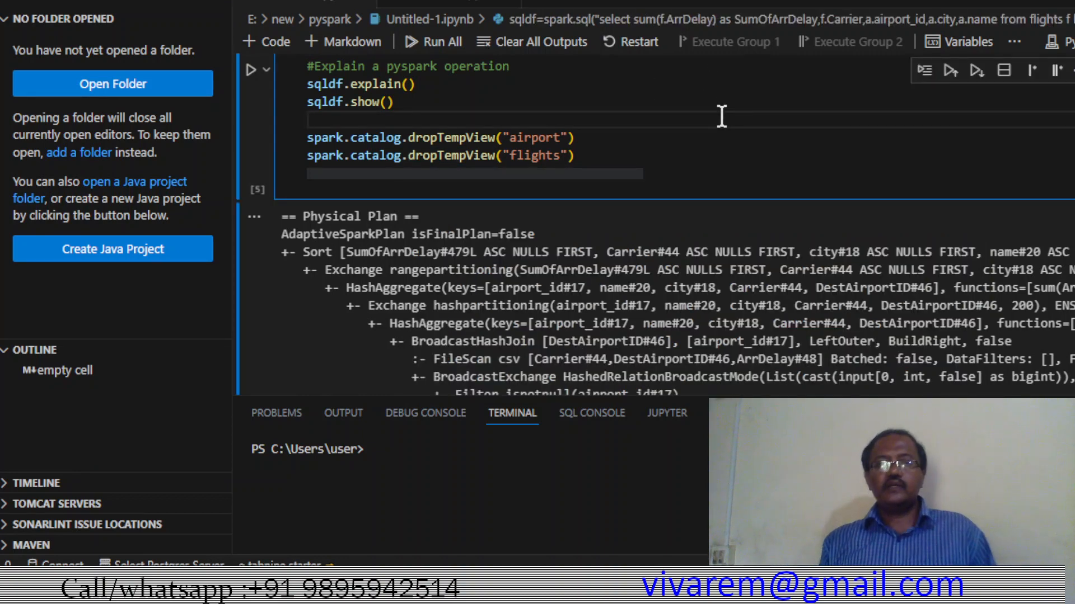